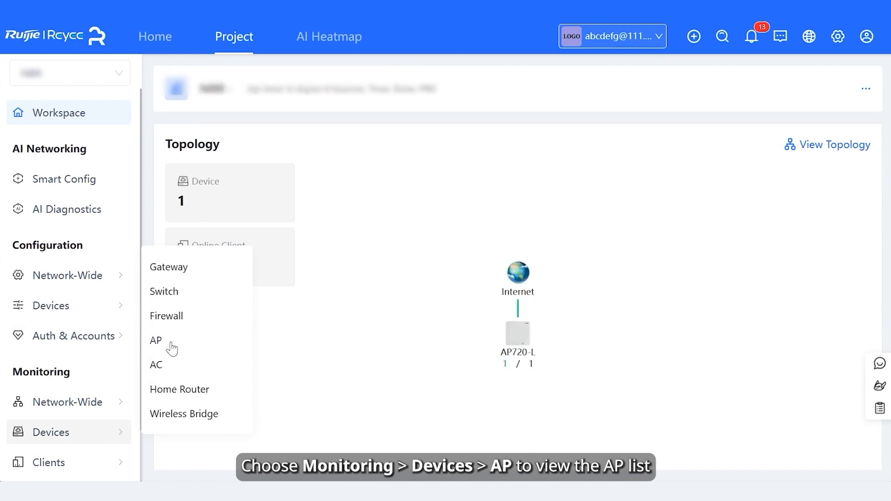
Open the Monitoring > Devices > AP list and select the AP720-L access point.
{"action": "left_click", "coordinate": [155, 340]}
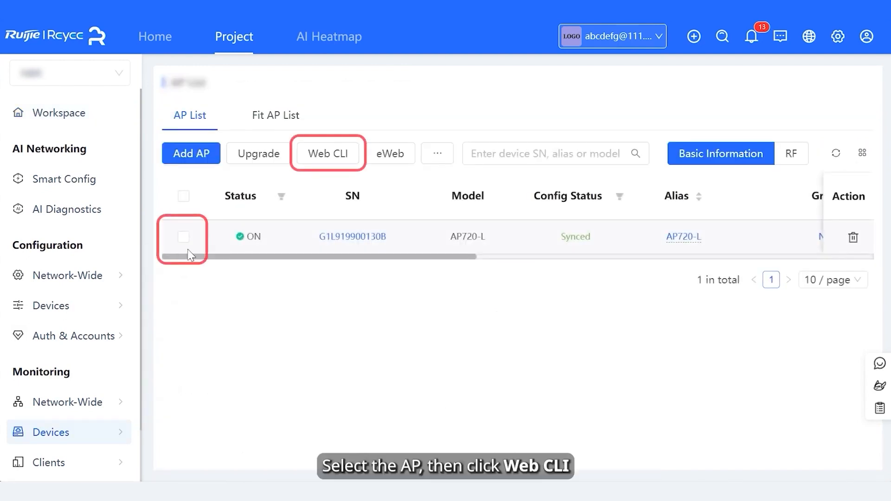
{"action": "left_click", "coordinate": [183, 236]}
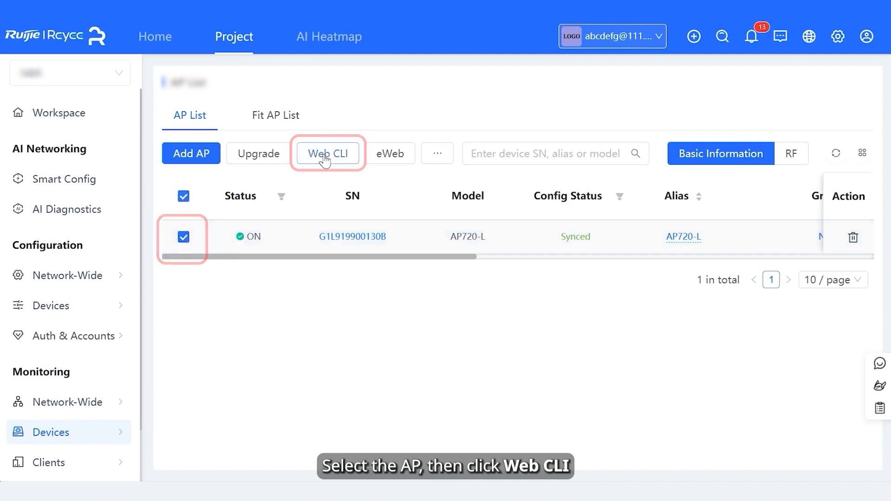
Check AP720-L's uplink in Web CLI: GigabitEthernet 0/1 up at 100M full duplex.
{"action": "left_click", "coordinate": [327, 154]}
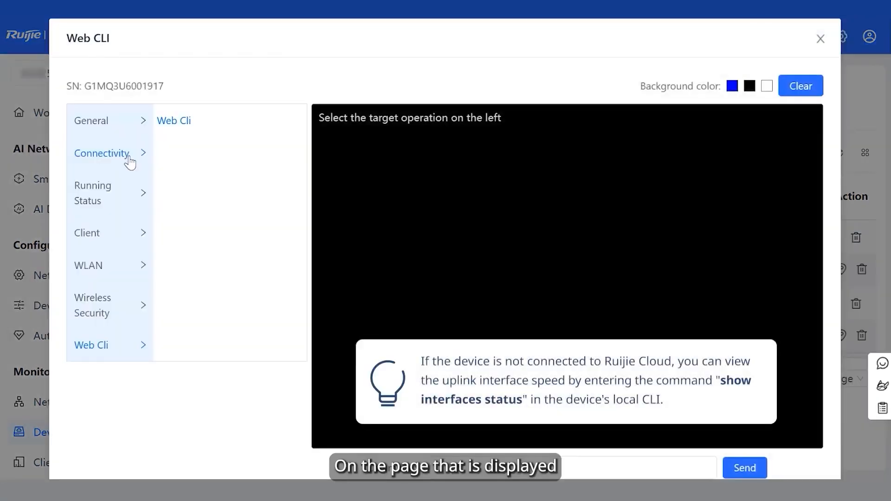
{"action": "left_click", "coordinate": [102, 152]}
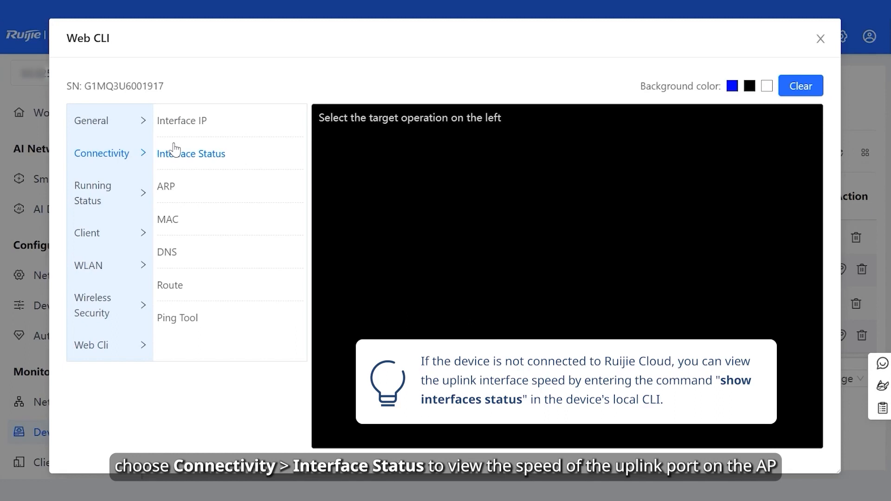
{"action": "left_click", "coordinate": [190, 154]}
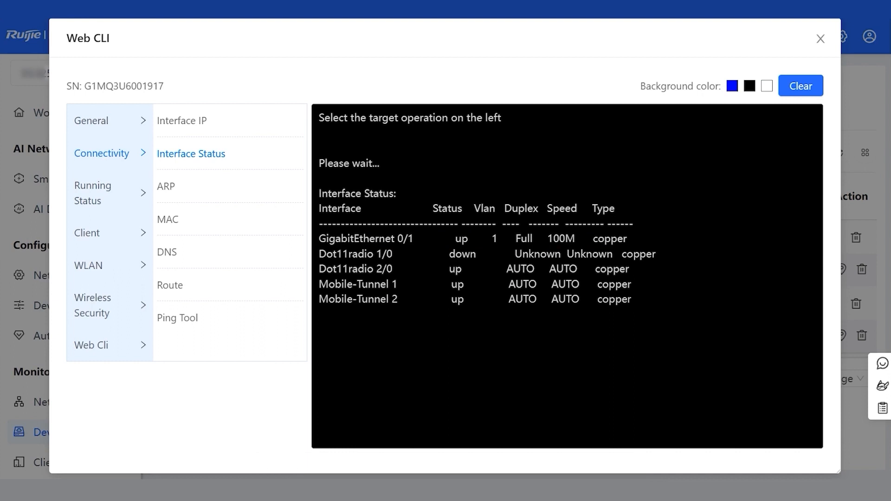
{"action": "left_click", "coordinate": [87, 223]}
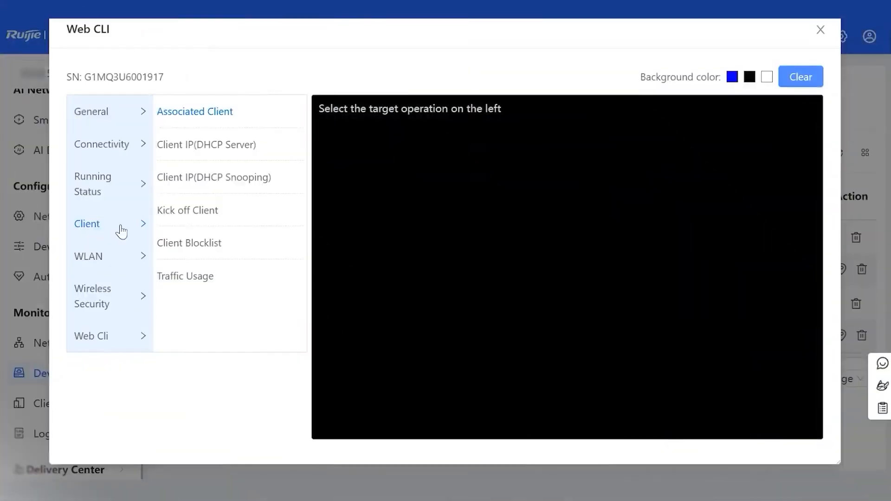
List the AP's associated clients, showing one client at 200.0M down and 117.0M up.
{"action": "left_click", "coordinate": [195, 112]}
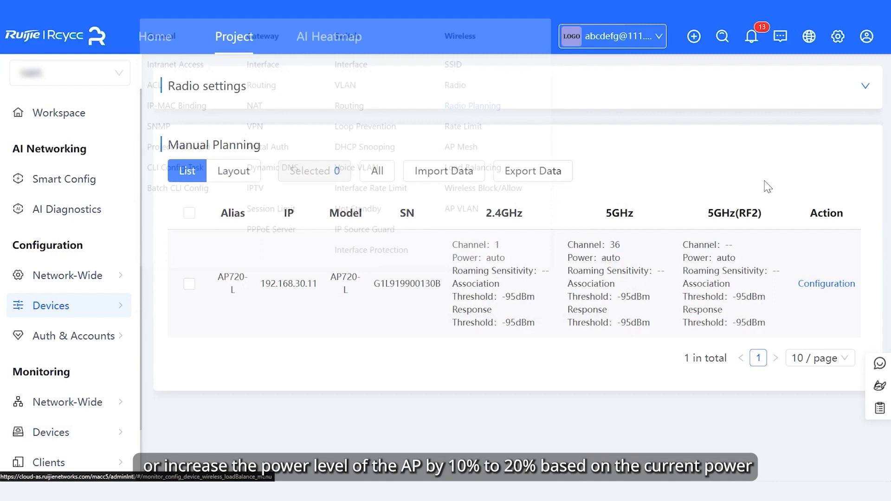
{"action": "left_click", "coordinate": [826, 284]}
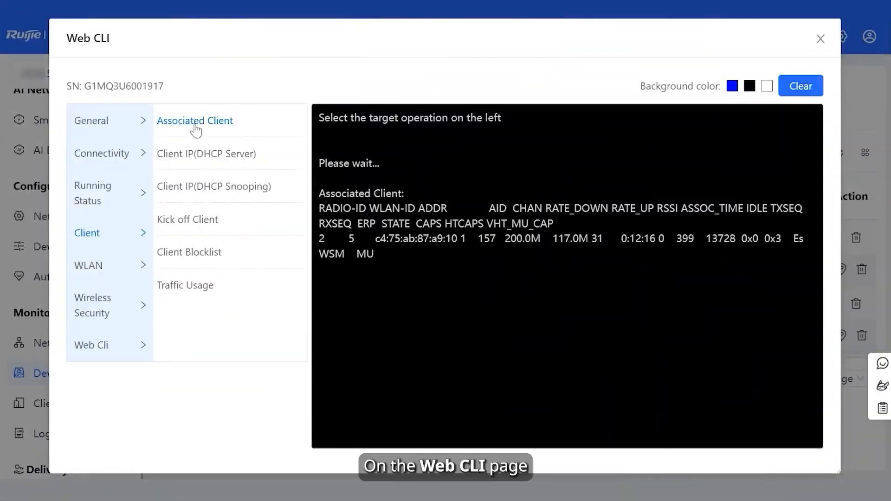
{"action": "left_click", "coordinate": [195, 121]}
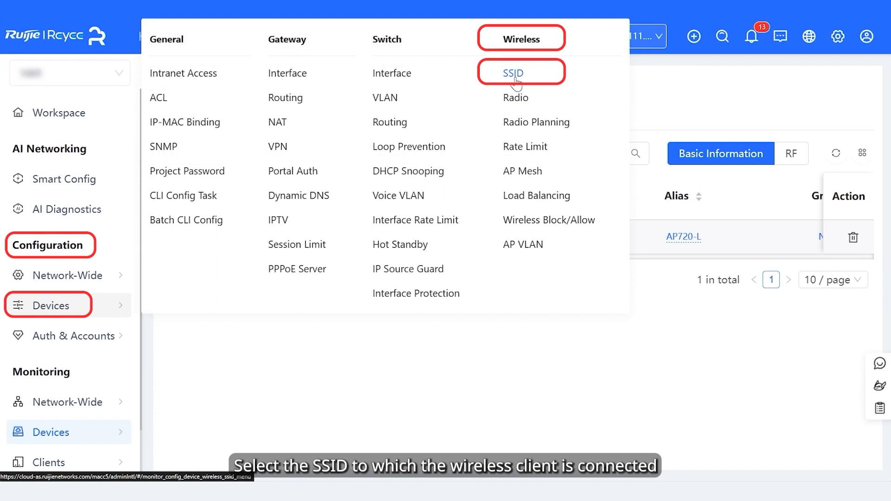
{"action": "mouse_move", "coordinate": [516, 97]}
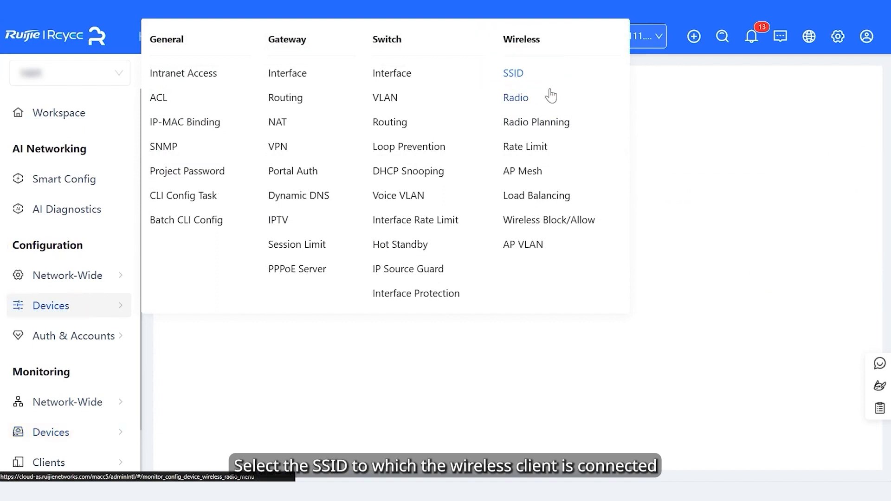
Edit the APP_Policy SSID's advanced settings and choose 802.11ax (Wi-Fi6) wireless mode.
{"action": "left_click", "coordinate": [512, 73]}
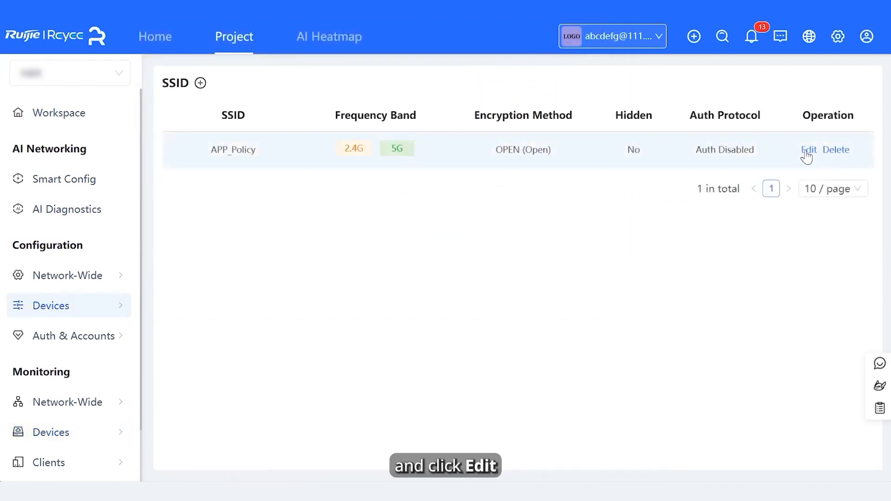
{"action": "left_click", "coordinate": [807, 149]}
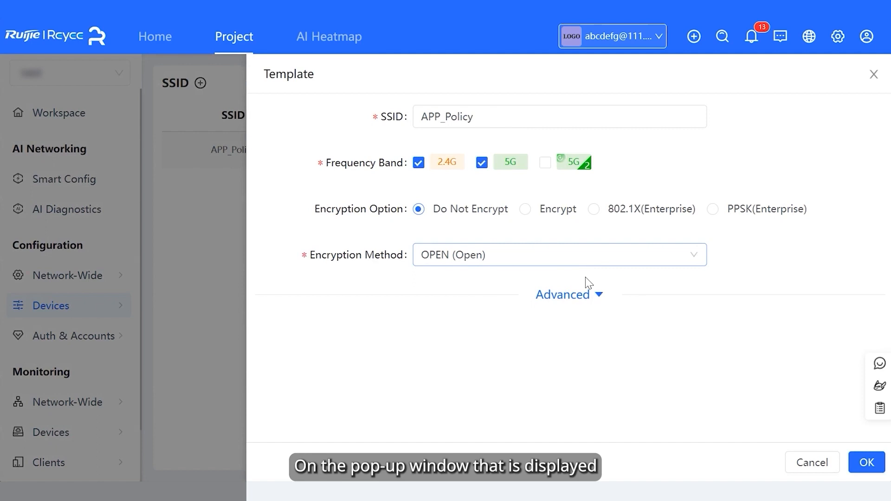
{"action": "left_click", "coordinate": [568, 294]}
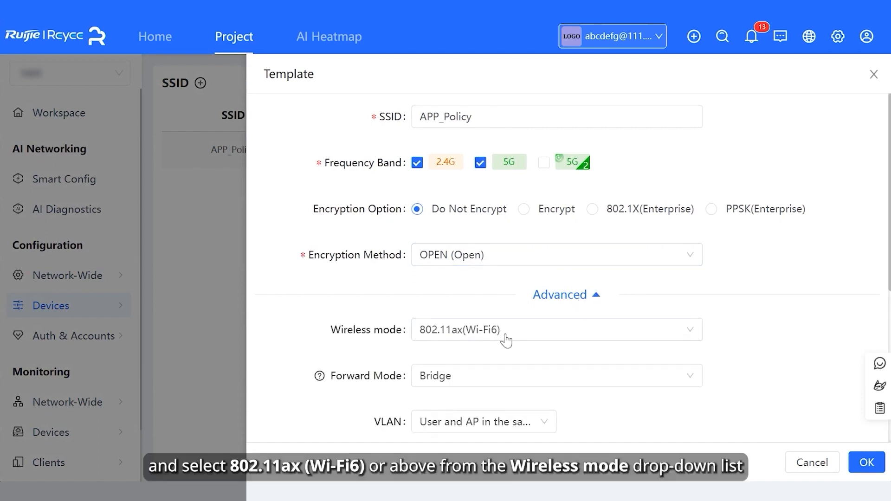
{"action": "left_click", "coordinate": [556, 330]}
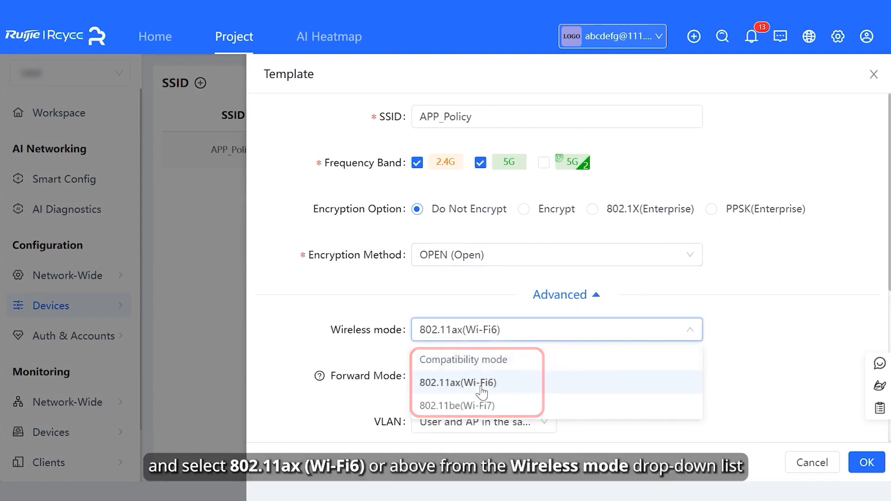
{"action": "left_click", "coordinate": [457, 381]}
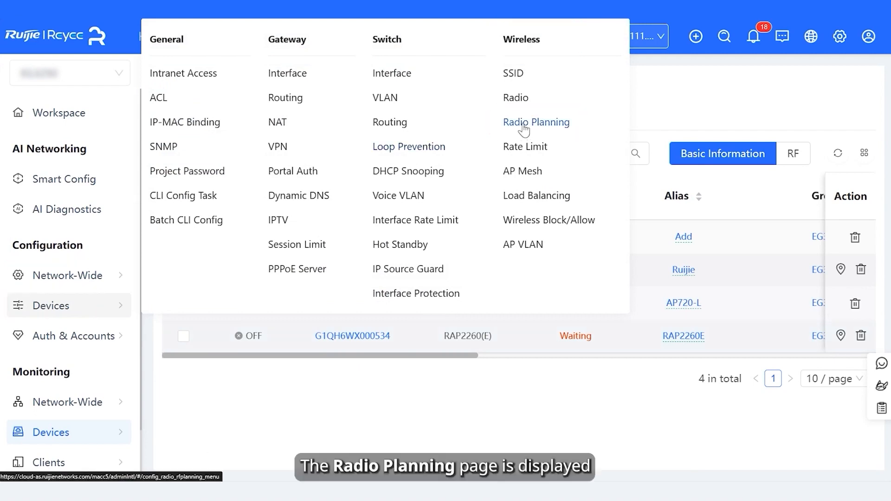
Set both the 2.4GHz and 5GHz channel widths to 40 in Radio Planning.
{"action": "left_click", "coordinate": [535, 122]}
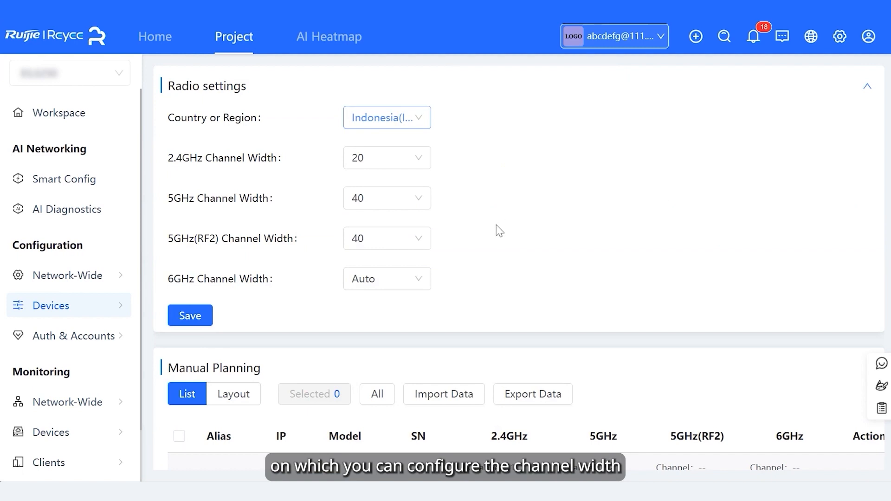
{"action": "left_click", "coordinate": [387, 157]}
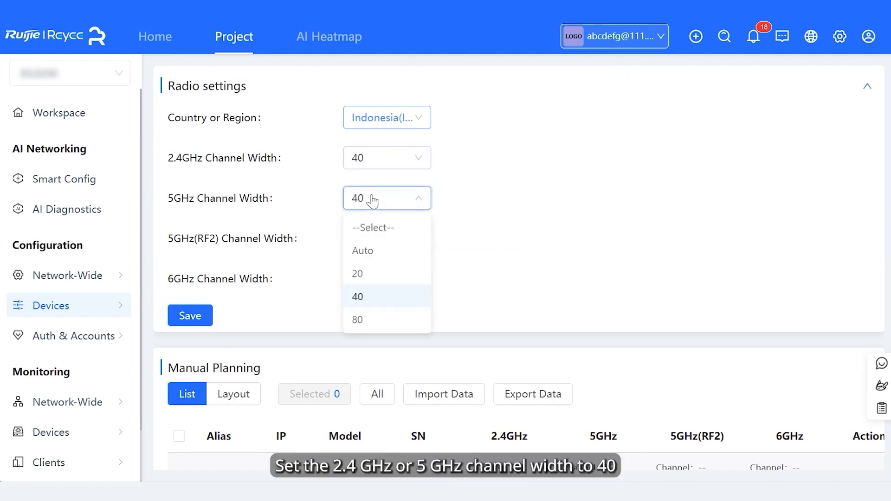
{"action": "left_click", "coordinate": [357, 297]}
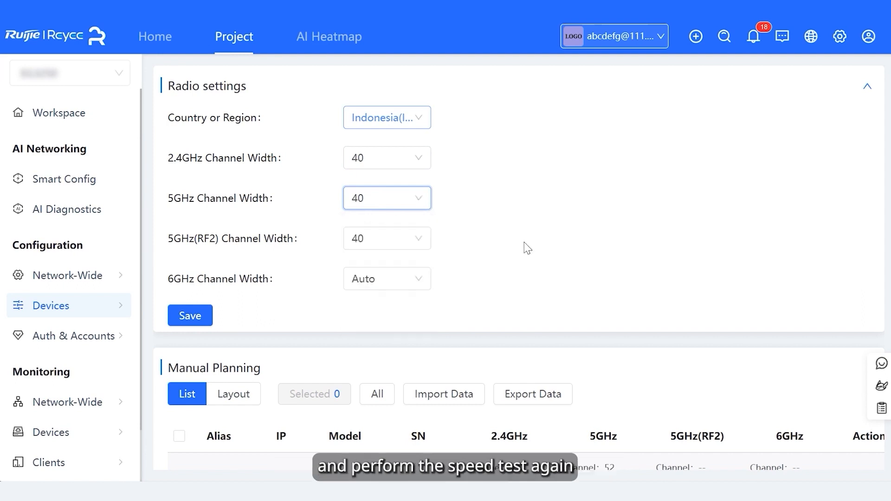
{"action": "left_click", "coordinate": [190, 316]}
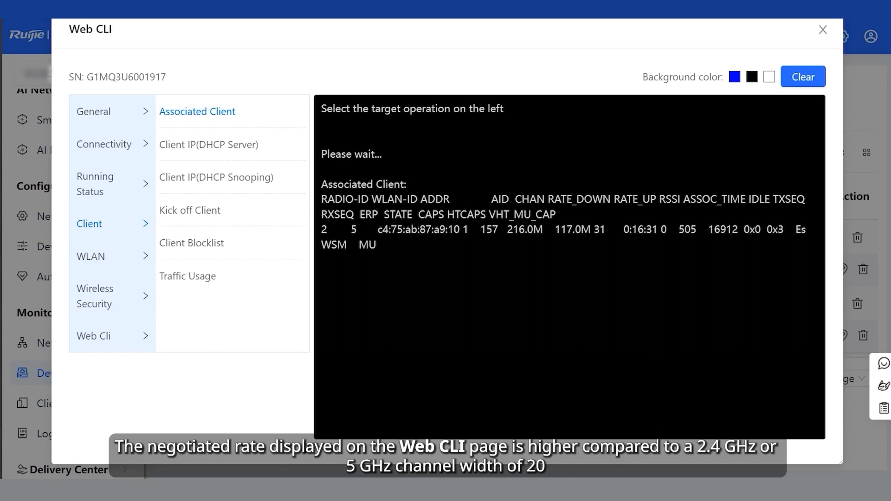
Close the Web CLI client rate view and switch the AP list to RF details.
{"action": "left_click", "coordinate": [822, 29]}
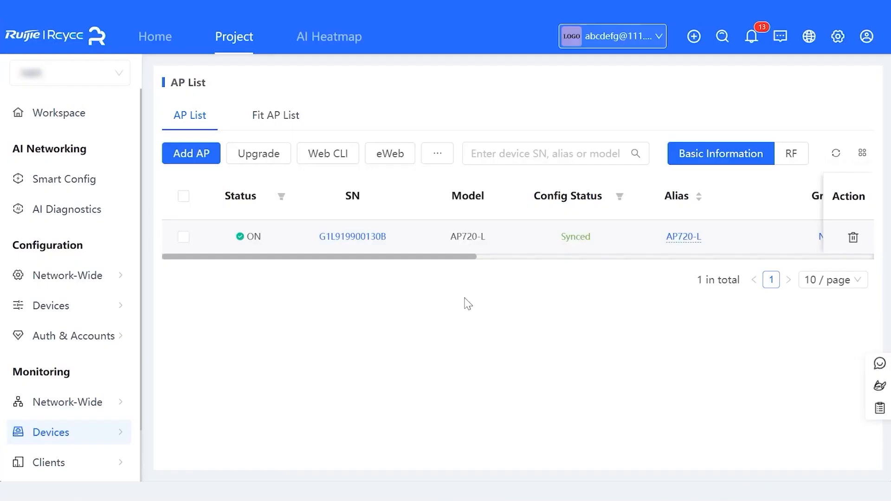
{"action": "left_click", "coordinate": [791, 154]}
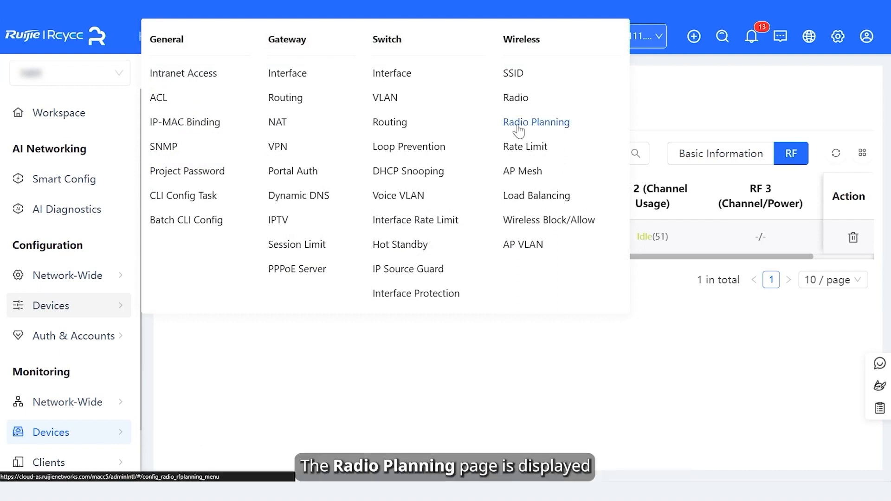
Set AP720-L's 2.4GHz radio to channel 6 and its 5GHz radio to channel 40.
{"action": "left_click", "coordinate": [535, 122]}
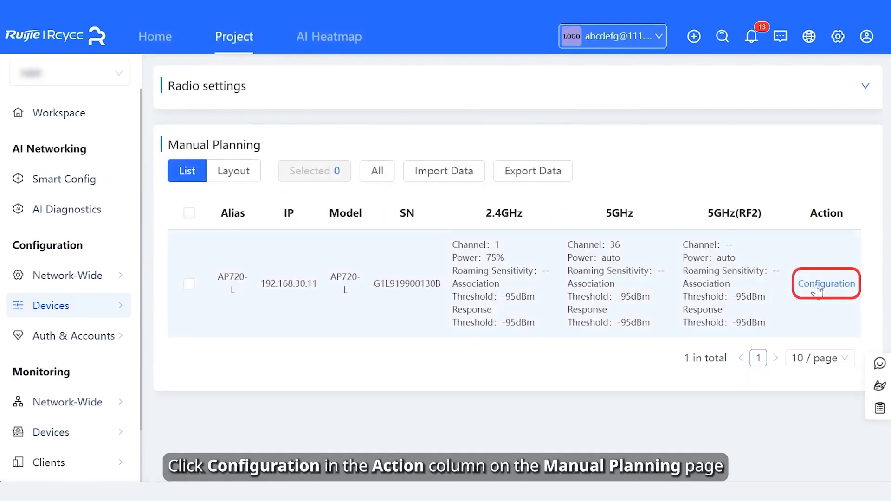
{"action": "left_click", "coordinate": [826, 283]}
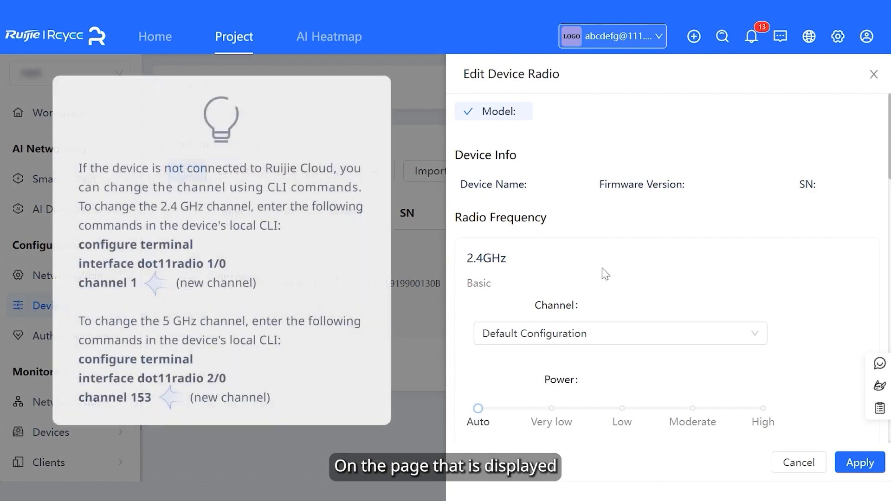
{"action": "left_click", "coordinate": [620, 334]}
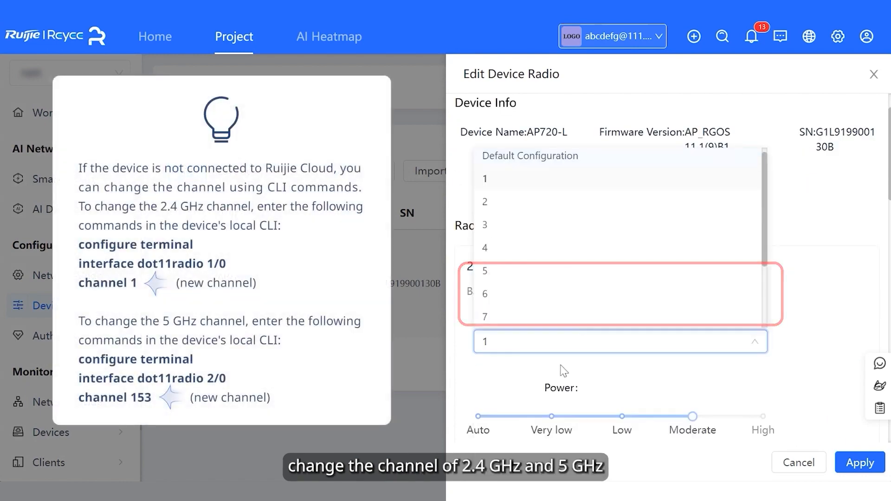
{"action": "left_click", "coordinate": [484, 293]}
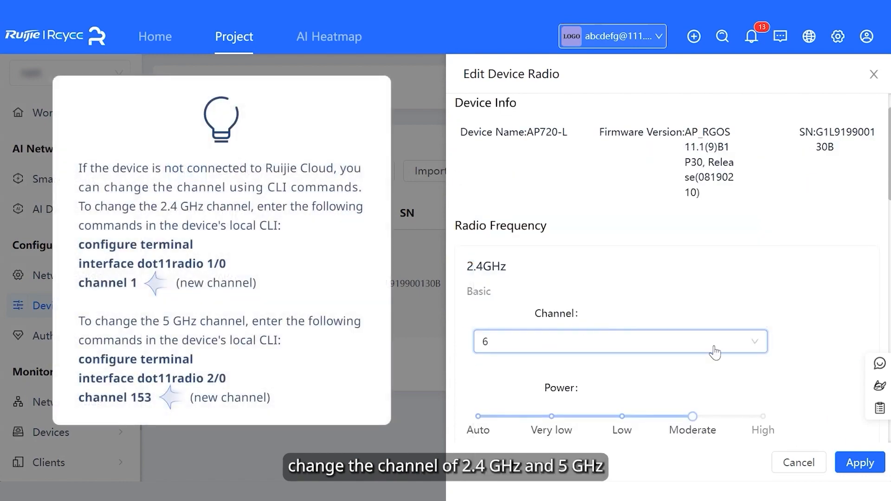
{"action": "left_click", "coordinate": [620, 338]}
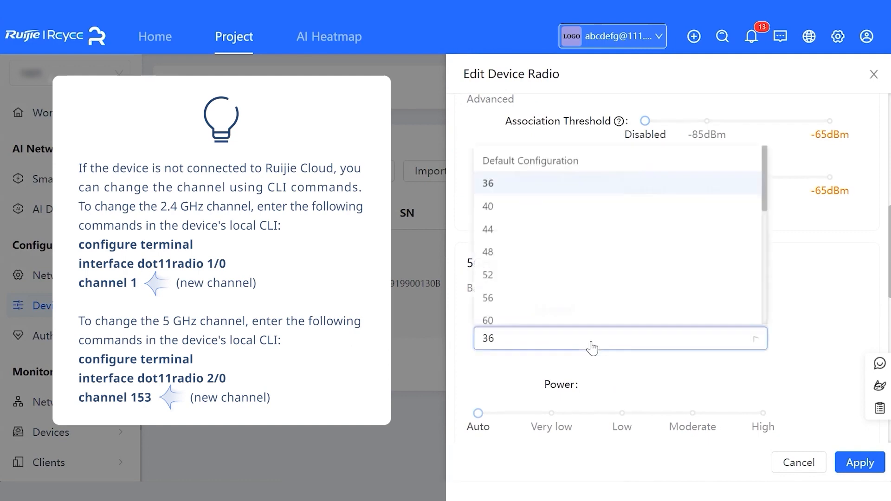
{"action": "left_click", "coordinate": [487, 206]}
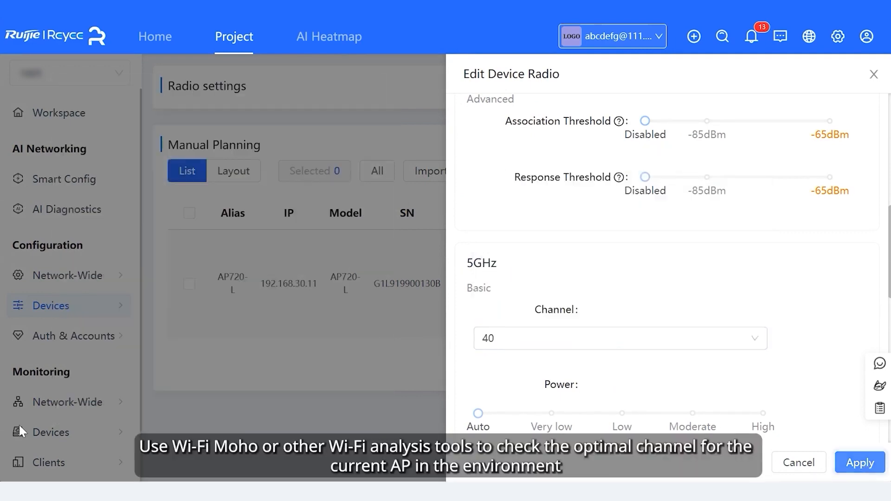
{"action": "left_click", "coordinate": [859, 463]}
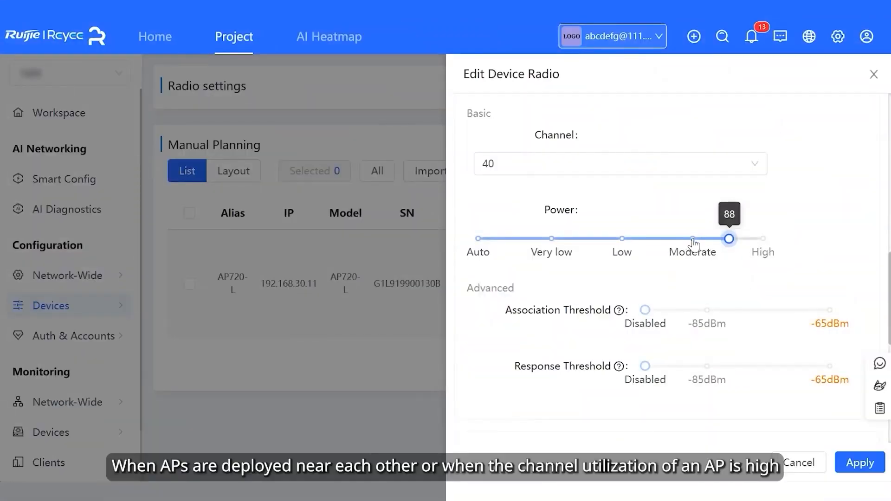
Save AP720-L's channels 6 and 40, then reopen its radio settings.
{"action": "scroll", "scroll_direction": "down", "scroll_amount": 3}
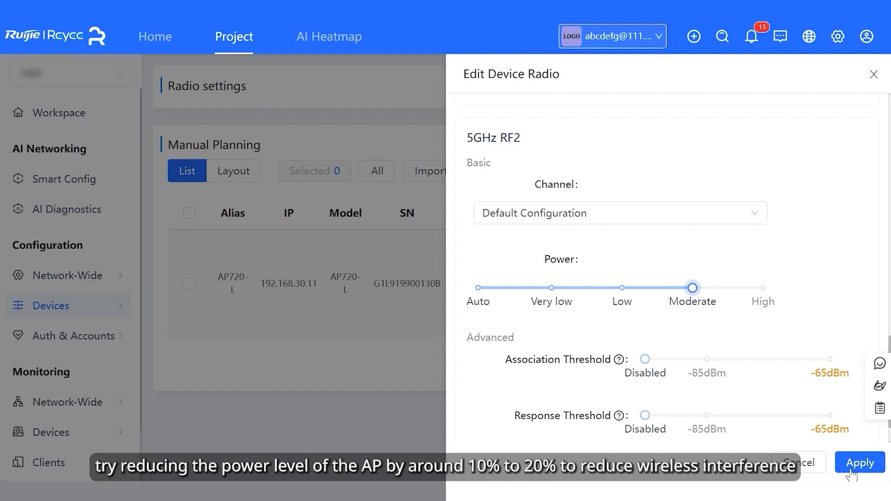
{"action": "left_click", "coordinate": [860, 463]}
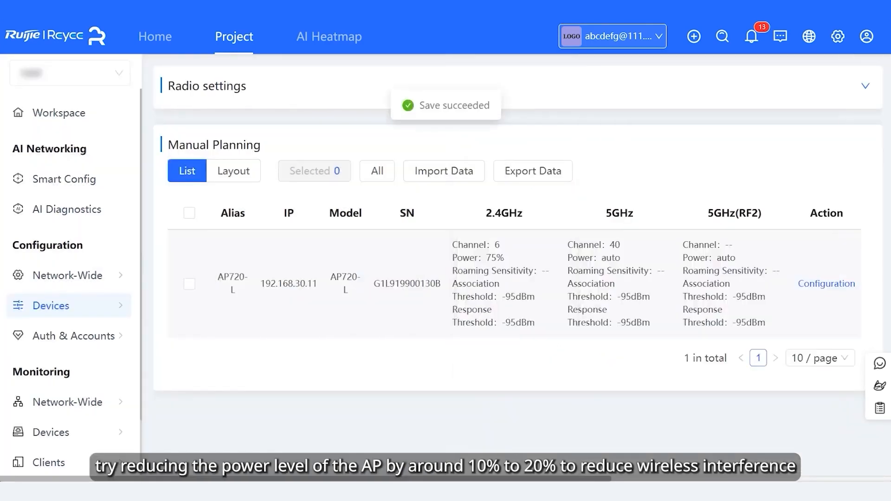
{"action": "left_click", "coordinate": [826, 284]}
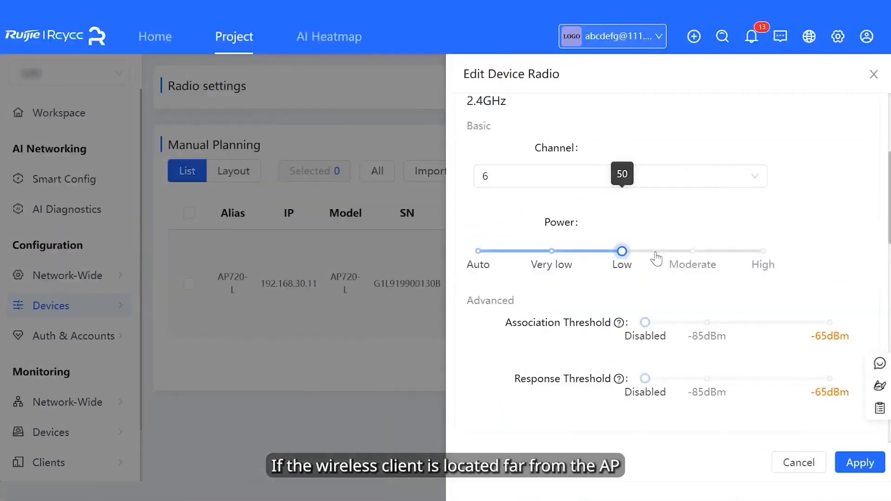
{"action": "scroll", "scroll_direction": "down", "scroll_amount": 3}
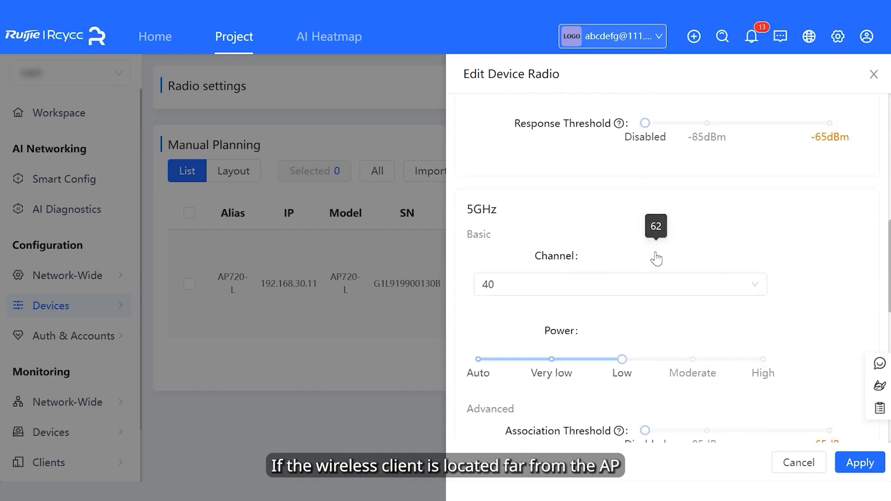
{"action": "scroll", "scroll_direction": "down", "scroll_amount": 3}
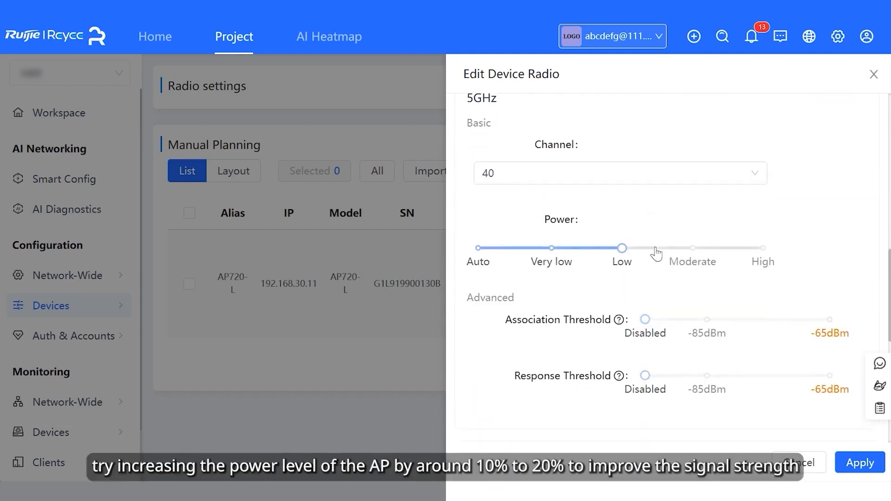
Raise the 5GHz transmit power slightly above low, apply, and bring up Web CLI command entry.
{"action": "left_click_drag", "start_coordinate": [621, 248], "coordinate": [655, 248]}
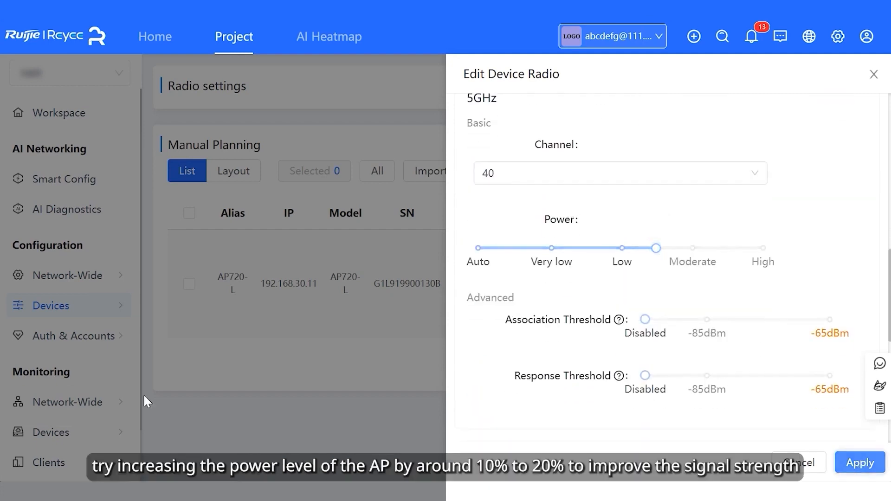
{"action": "left_click", "coordinate": [860, 462]}
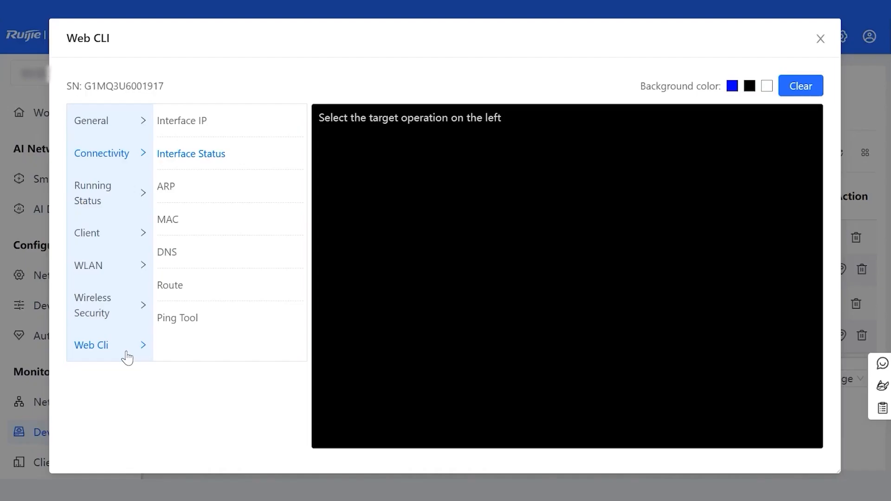
{"action": "left_click", "coordinate": [91, 345]}
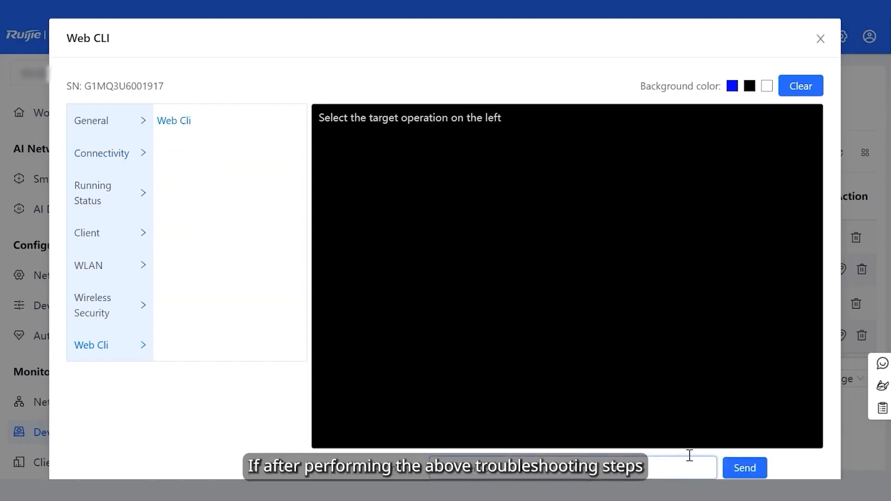